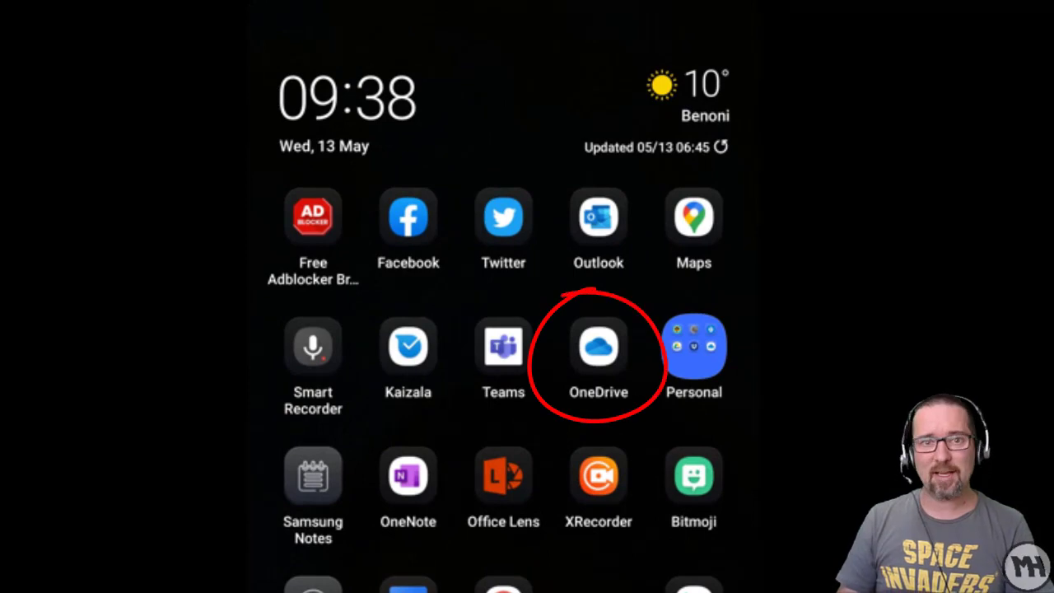
Step: Launch OneDrive from the home screen to show the account's folders
{"action": "left_click", "coordinate": [599, 345]}
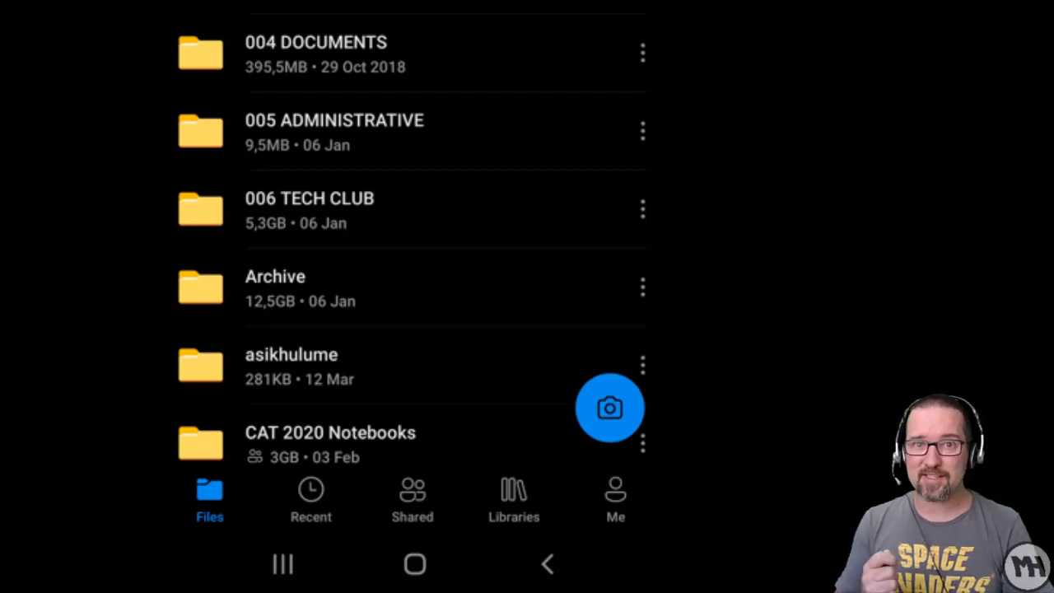
Step: Scan the first worksheet page in Document mode and choose Add New for a second page
{"action": "left_click", "coordinate": [609, 408]}
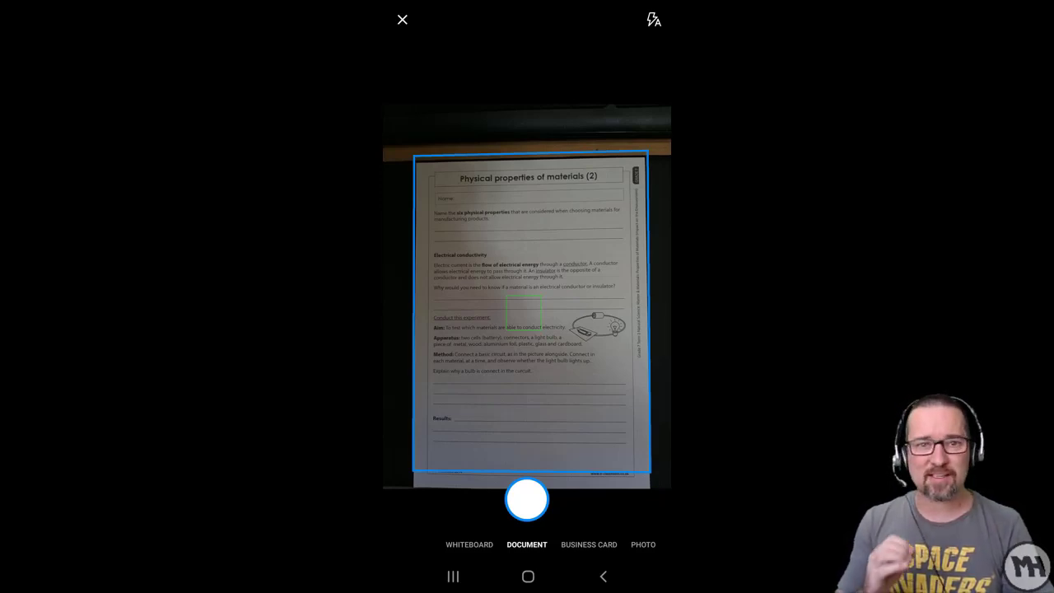
{"action": "left_click", "coordinate": [526, 501]}
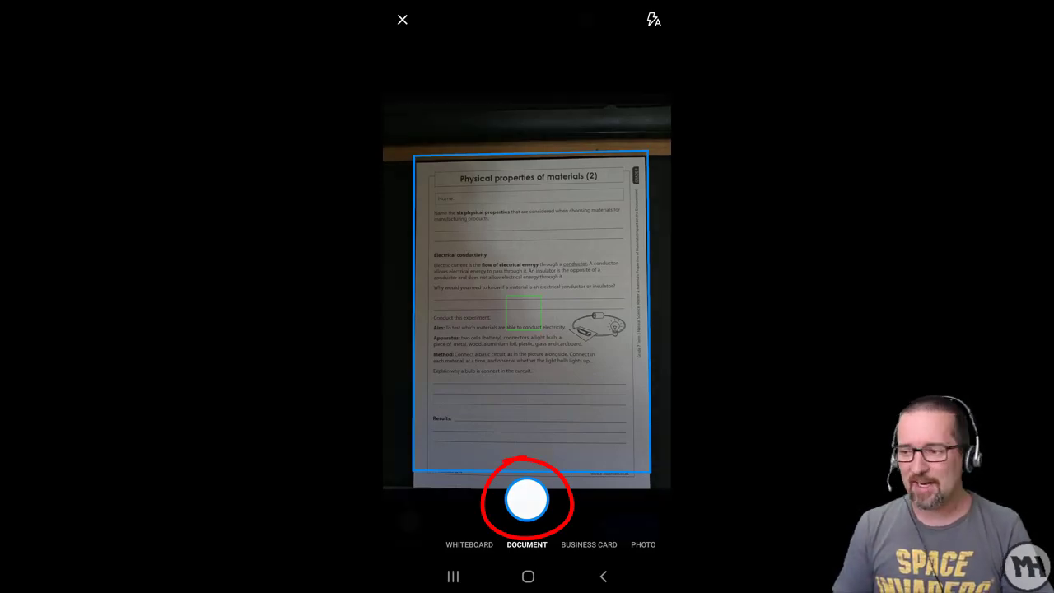
{"action": "left_click", "coordinate": [527, 500]}
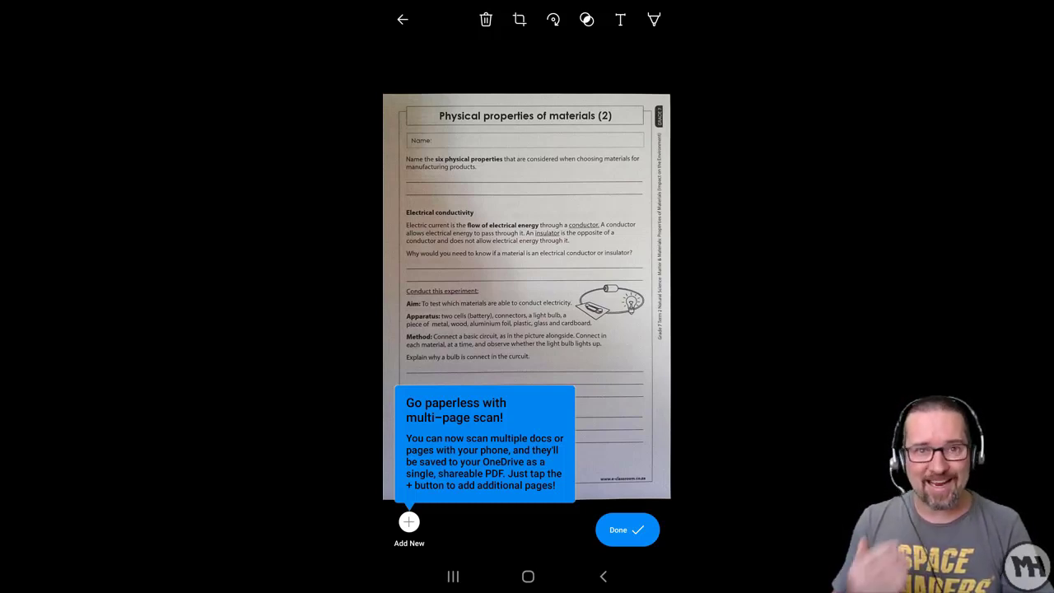
{"action": "left_click", "coordinate": [409, 522]}
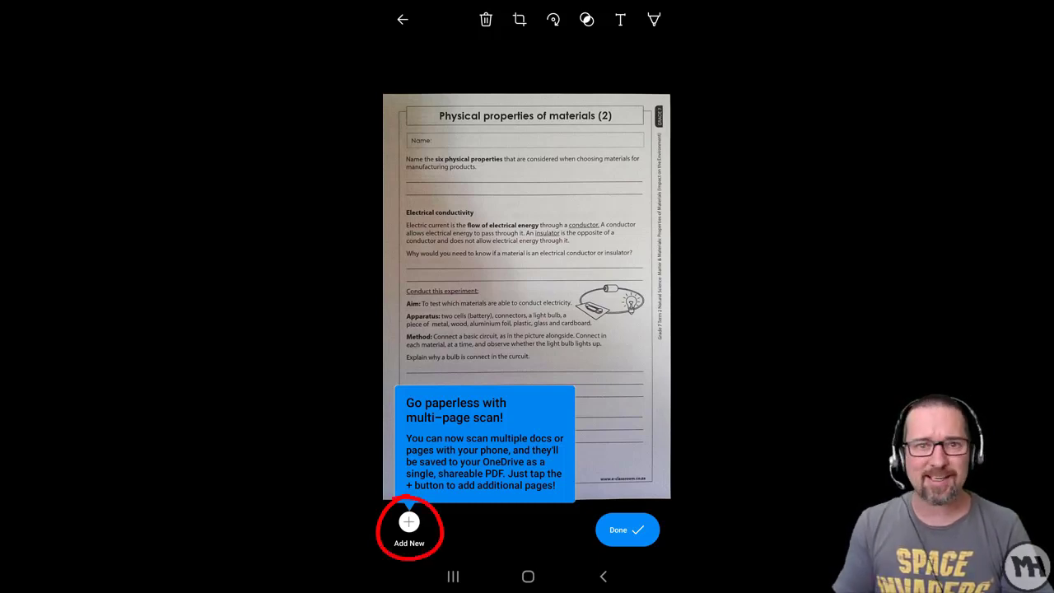
{"action": "left_click", "coordinate": [408, 522]}
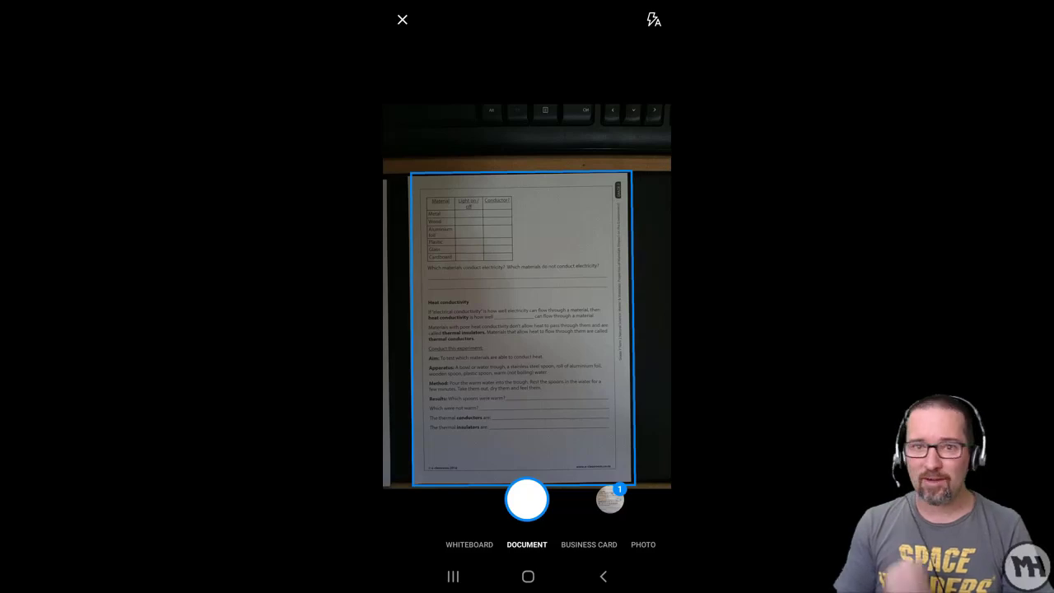
Step: Capture the second page and save the scan as PDF 'Hains Assignment No. 1' in Files
{"action": "left_click", "coordinate": [527, 498]}
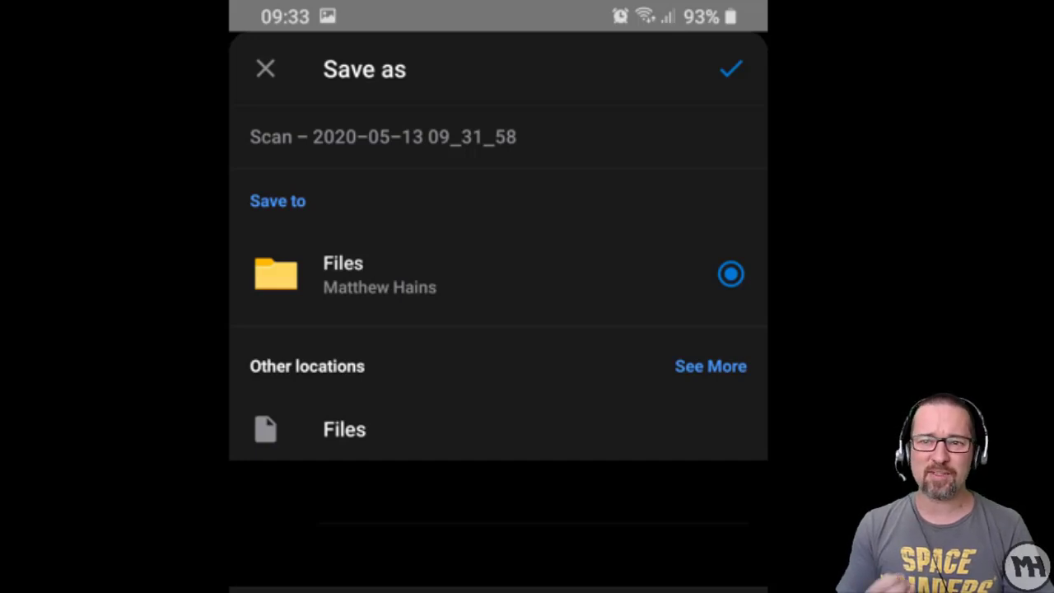
{"action": "type", "text": "Hains Assignment No. 1"}
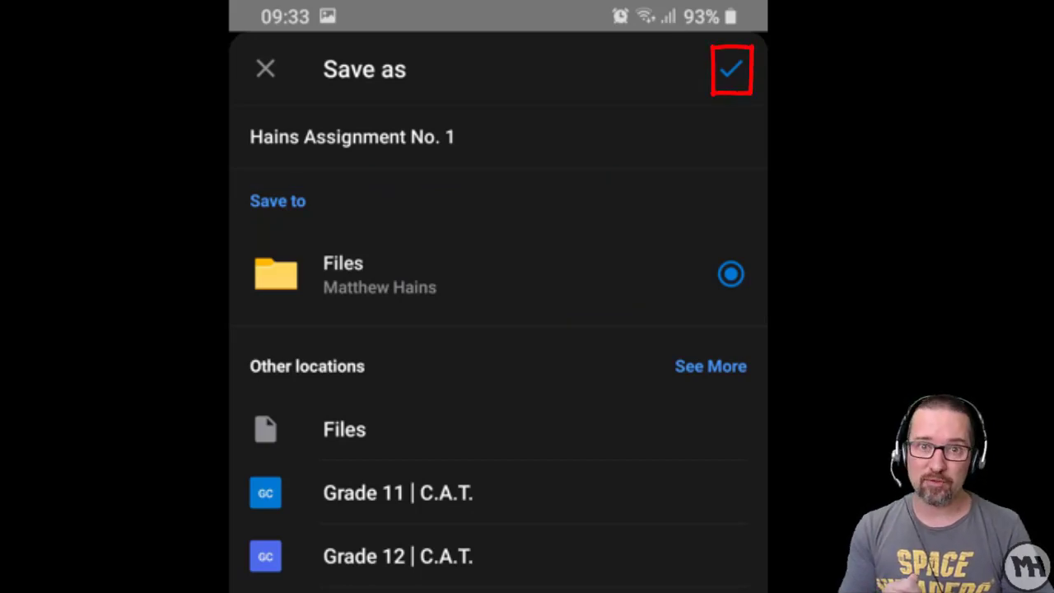
{"action": "left_click", "coordinate": [731, 69]}
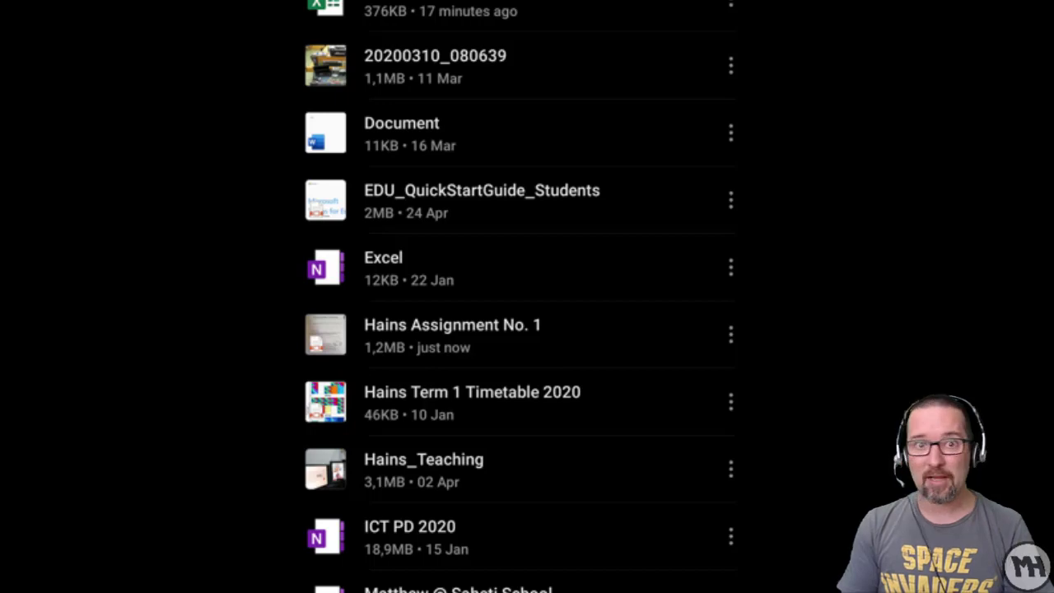
Step: Scroll the Files list to confirm the saved assignment PDF appears
{"action": "scroll", "scroll_direction": "down", "scroll_amount": 3}
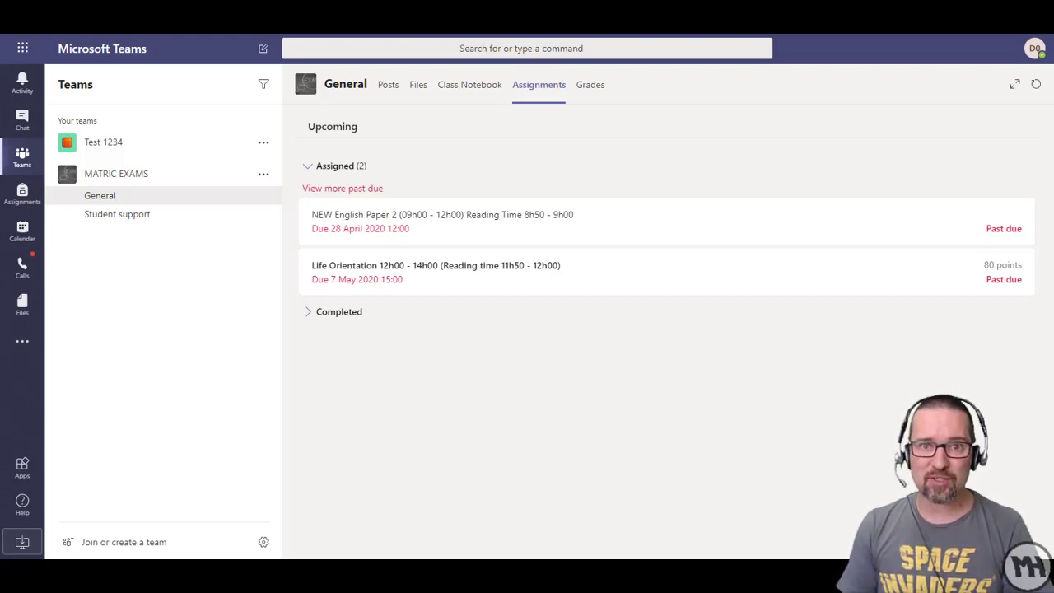
Step: Go to the class Assignments list and open the NEW English Paper 2 assignment
{"action": "left_click", "coordinate": [99, 194]}
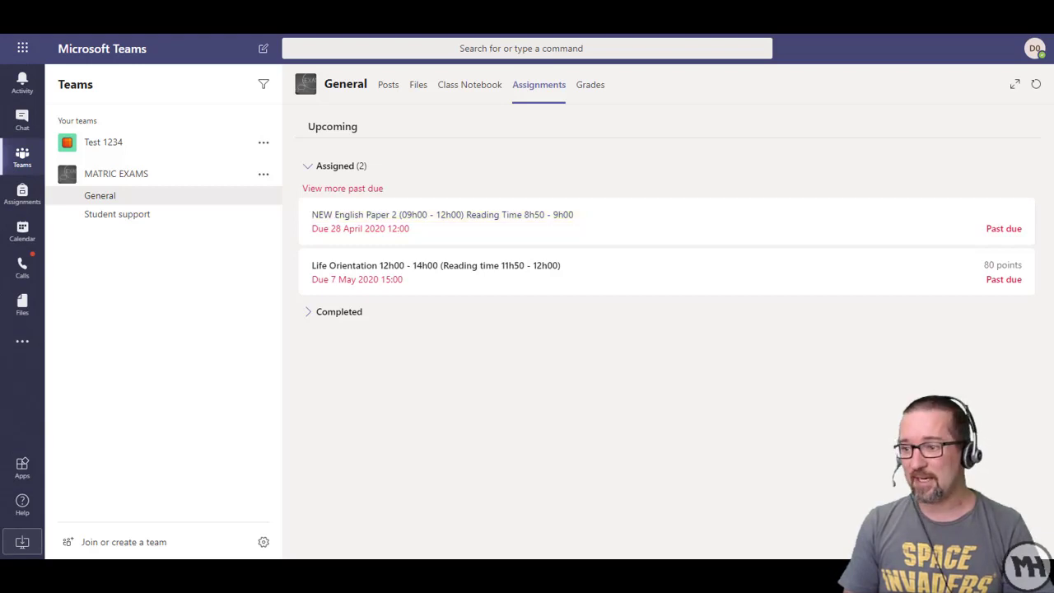
{"action": "left_click", "coordinate": [441, 214]}
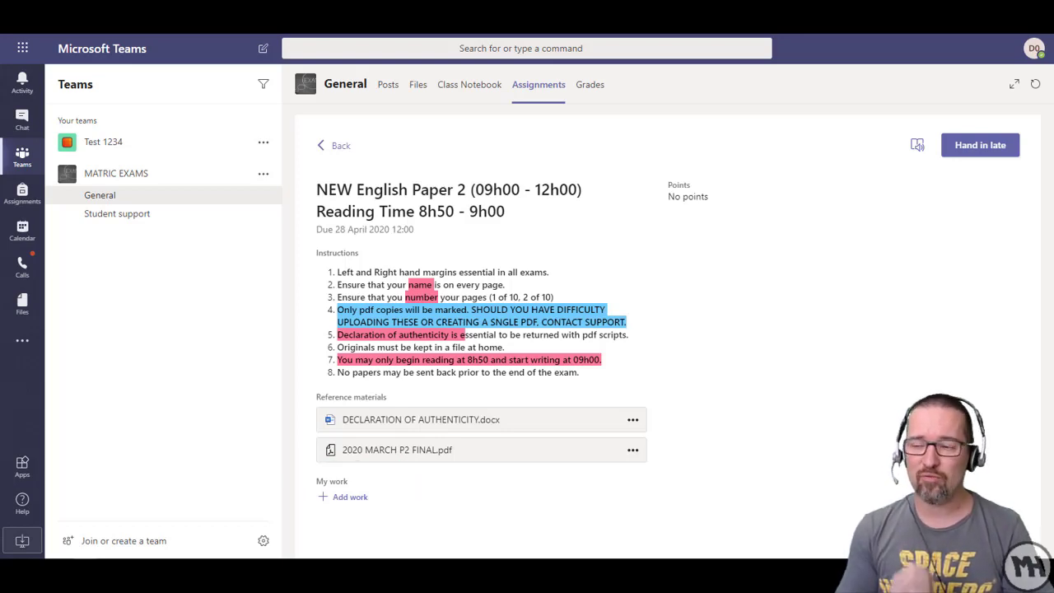
Step: Add work, select 'Hains Assignment No. 1' from OneDrive and attach it
{"action": "left_click", "coordinate": [349, 498]}
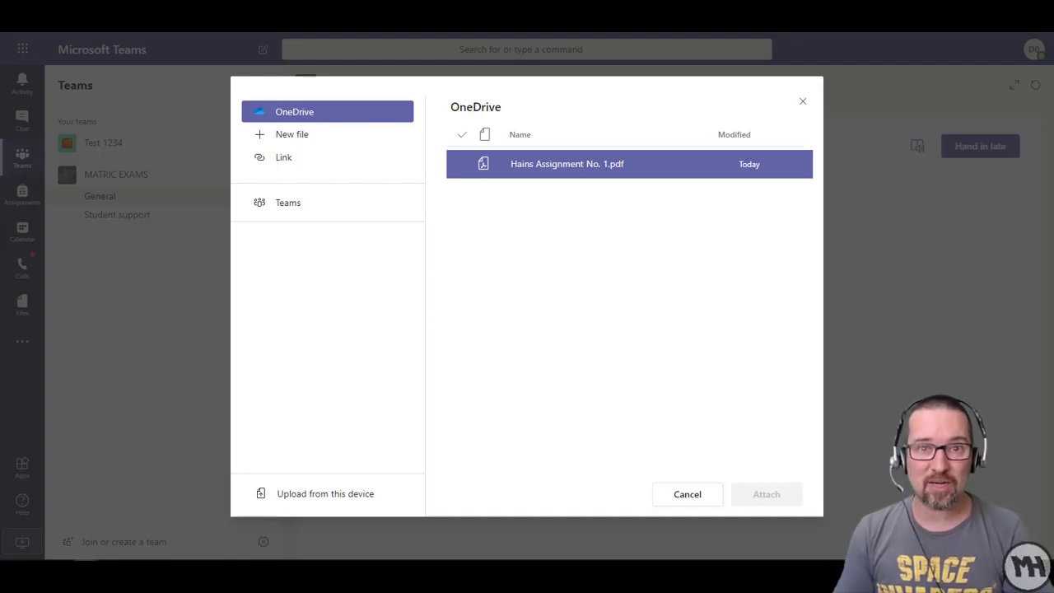
{"action": "left_click", "coordinate": [484, 164]}
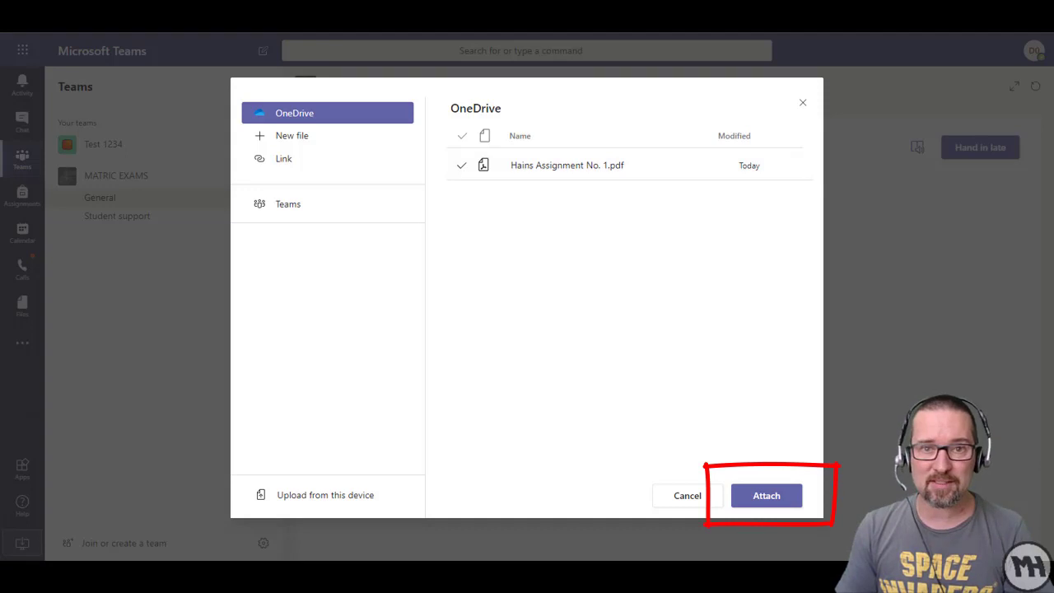
{"action": "left_click", "coordinate": [765, 494]}
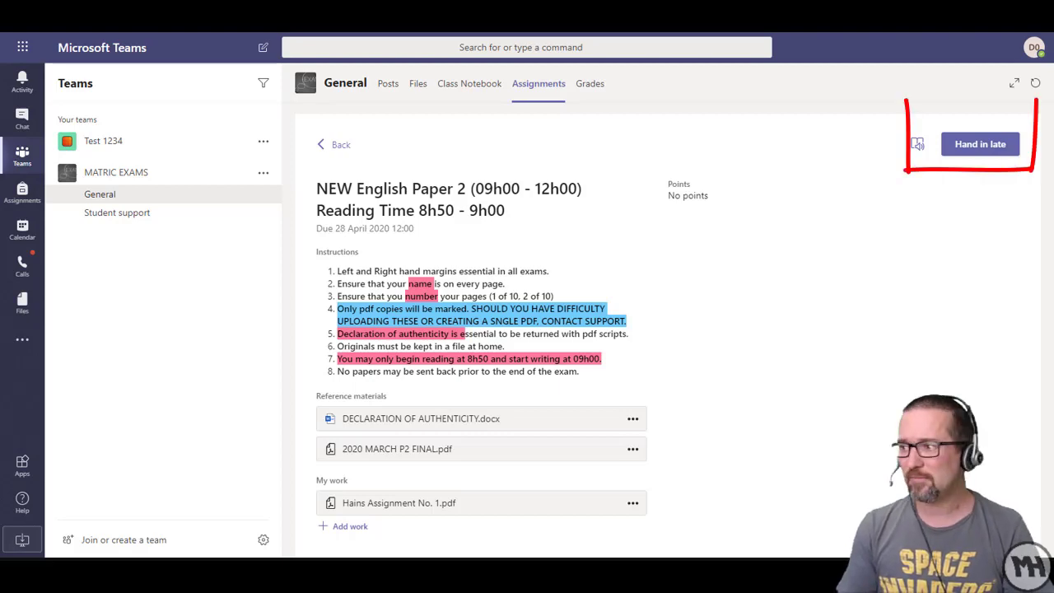
Step: Hand in the assignment late with the attached PDF
{"action": "left_click", "coordinate": [979, 143]}
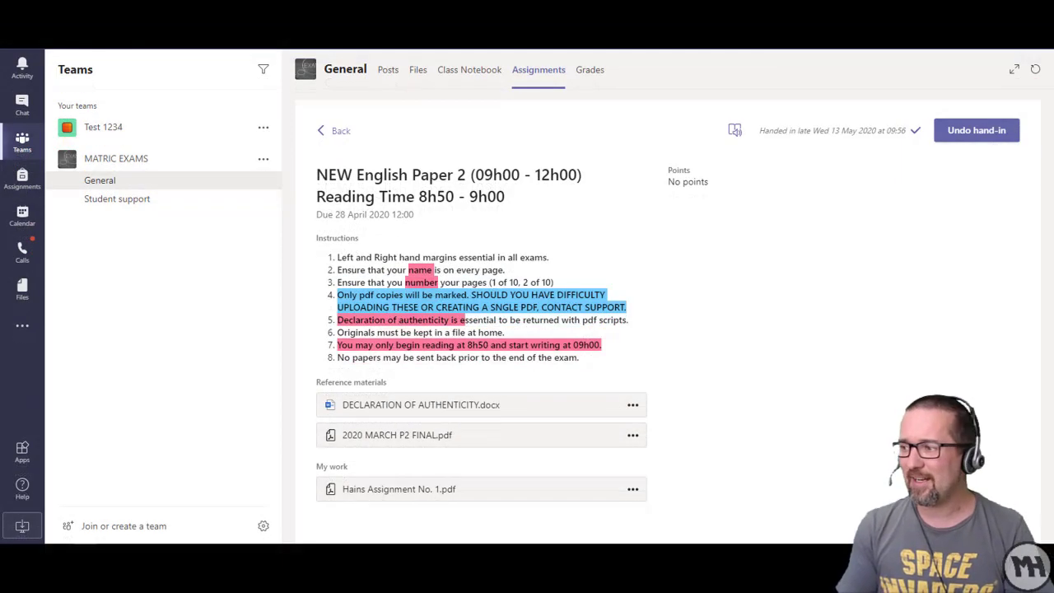